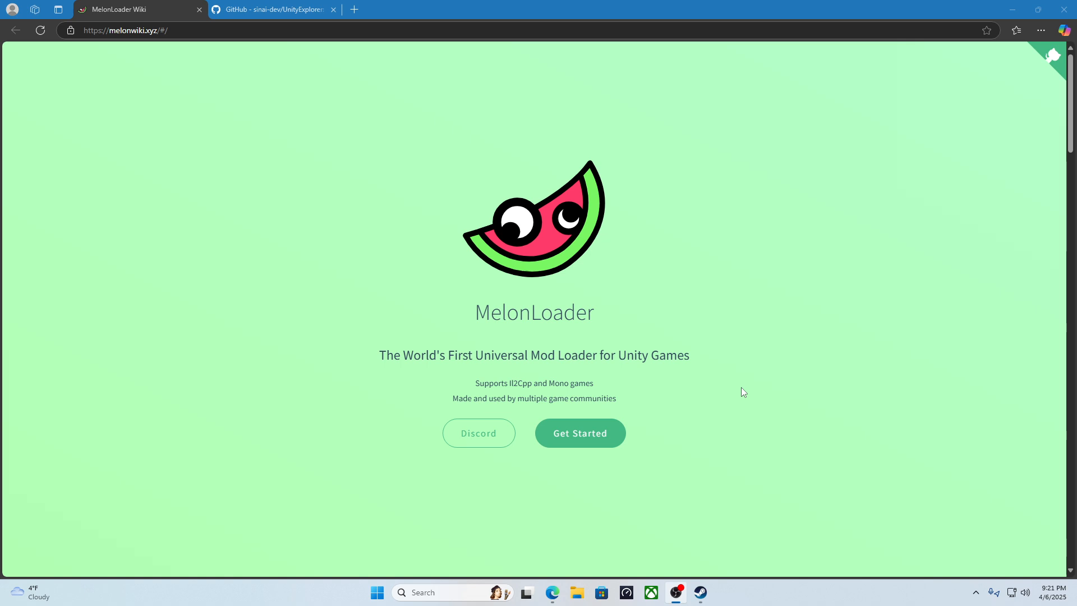
{"action": "mouse_move", "coordinate": [181, 104]}
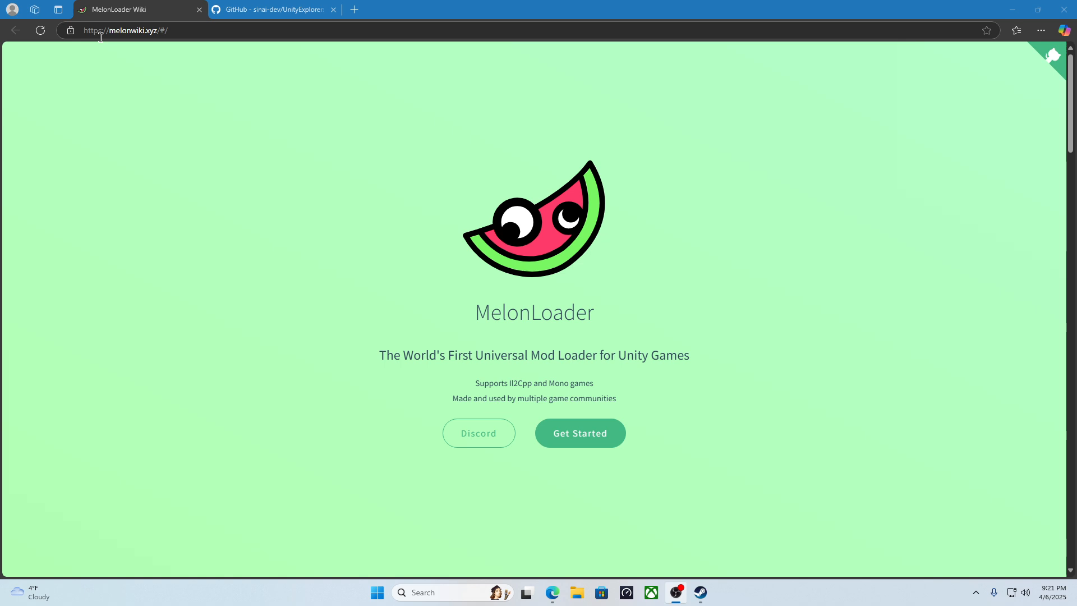
{"action": "mouse_move", "coordinate": [231, 45]}
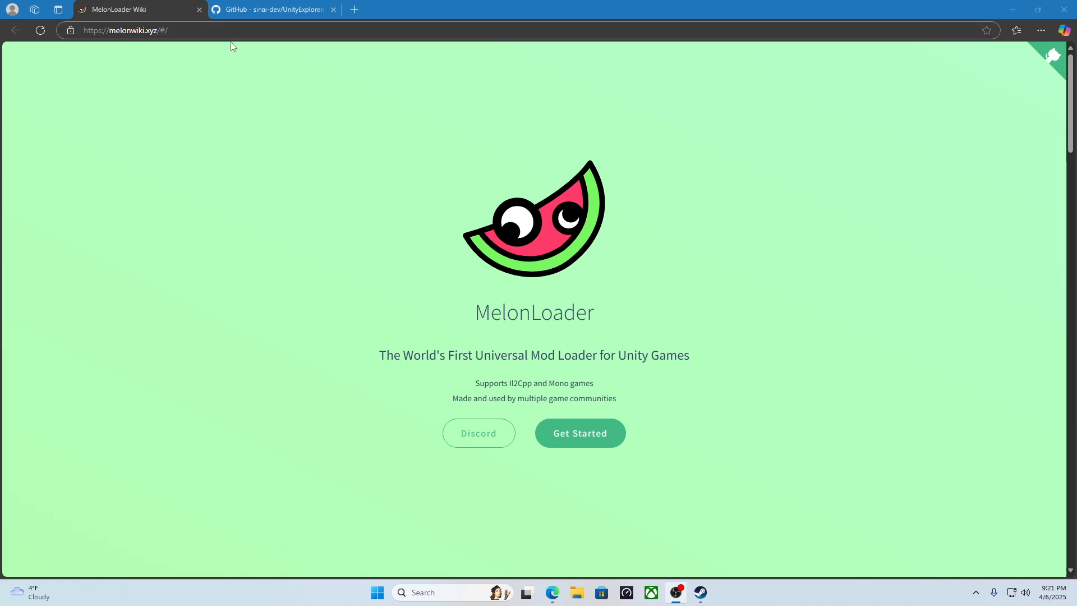
Scroll the wiki home page down to the Requirements and Automated Installation sections
{"action": "scroll", "scroll_direction": "down", "scroll_amount": 3}
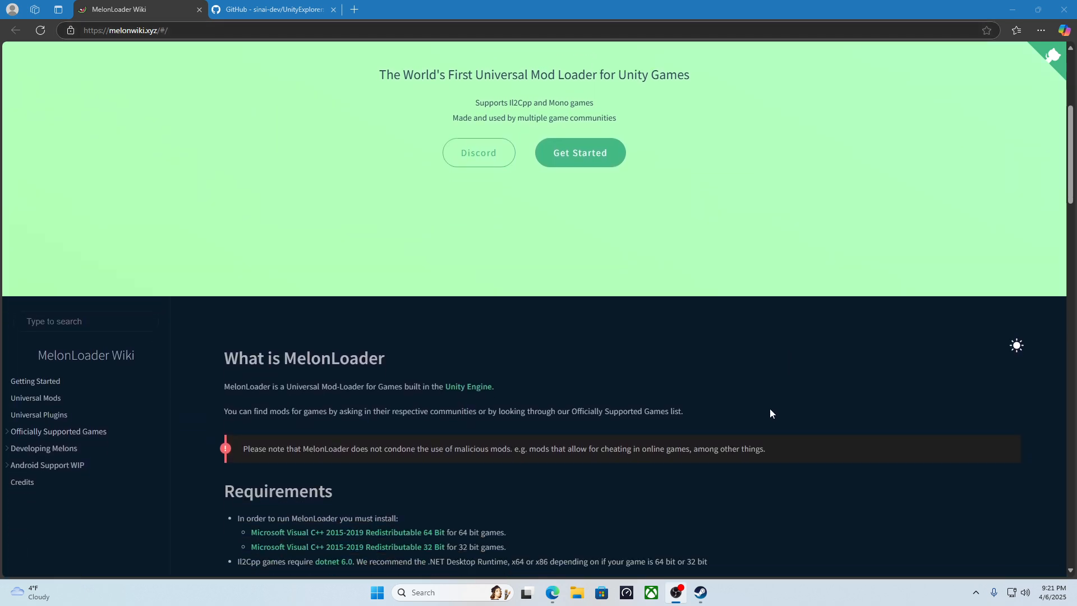
{"action": "scroll", "scroll_direction": "down", "scroll_amount": 3}
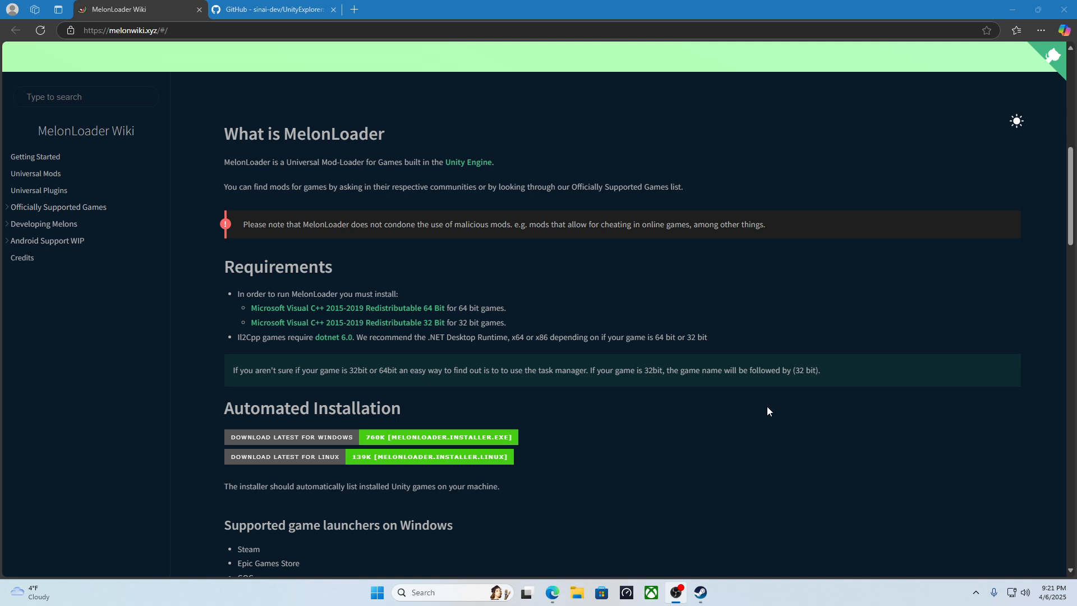
{"action": "mouse_move", "coordinate": [237, 417]}
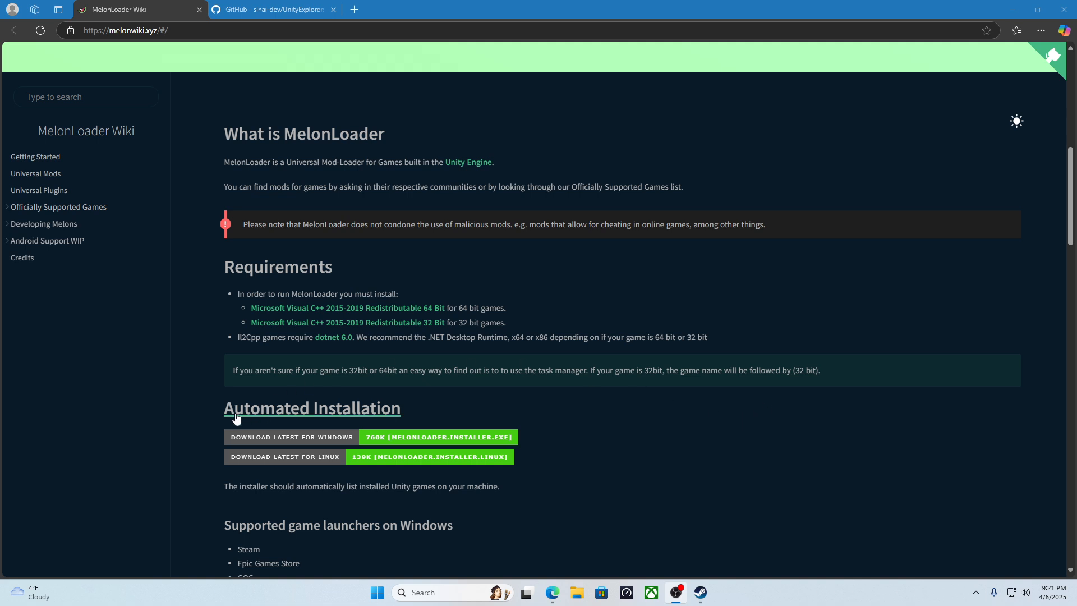
{"action": "mouse_move", "coordinate": [249, 438]}
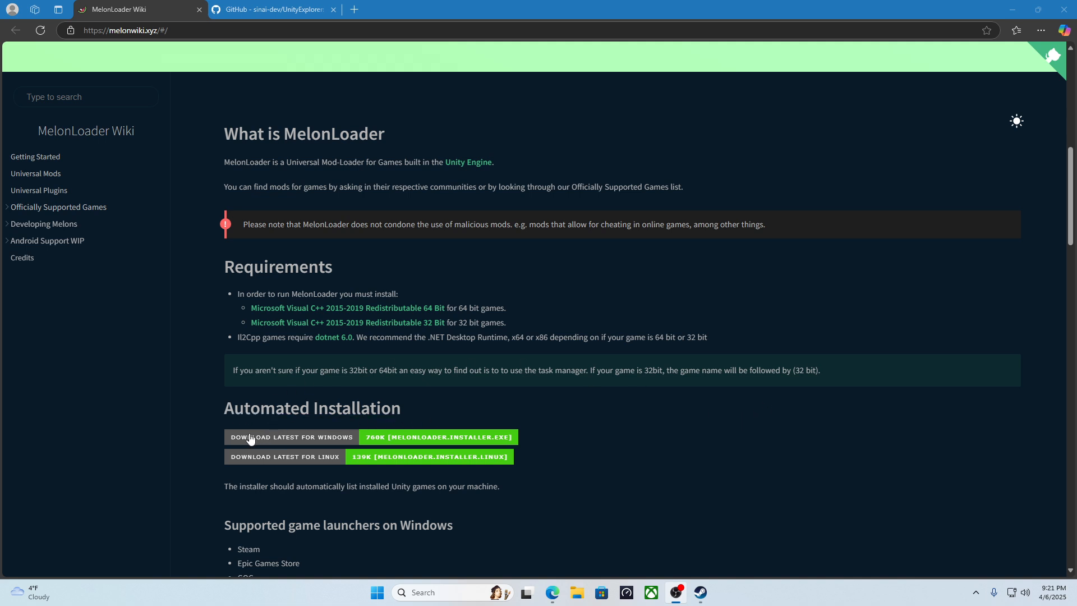
{"action": "mouse_move", "coordinate": [339, 438]}
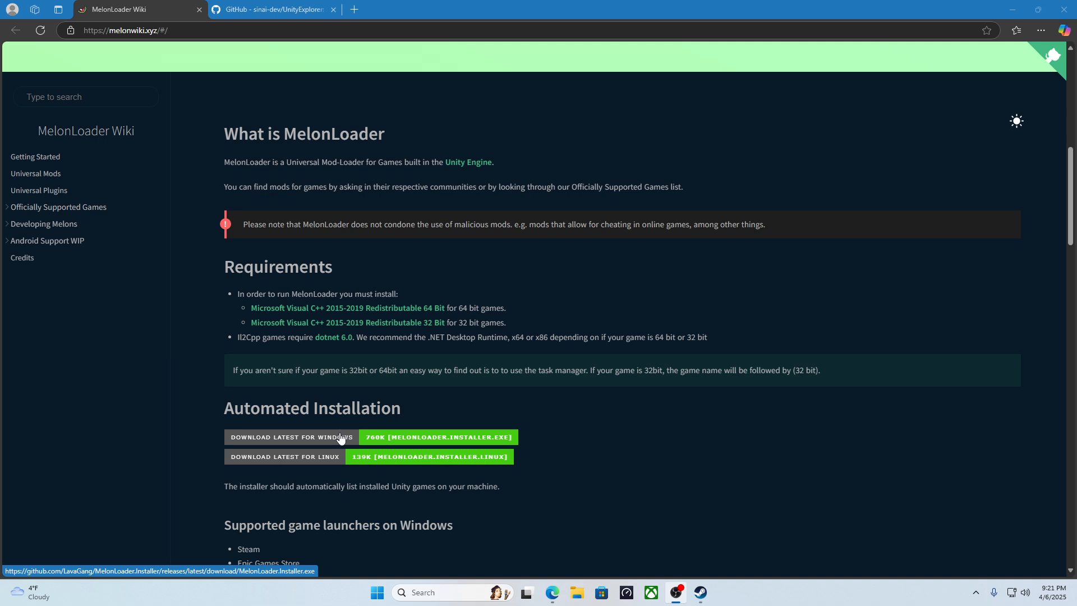
{"action": "mouse_move", "coordinate": [558, 419]}
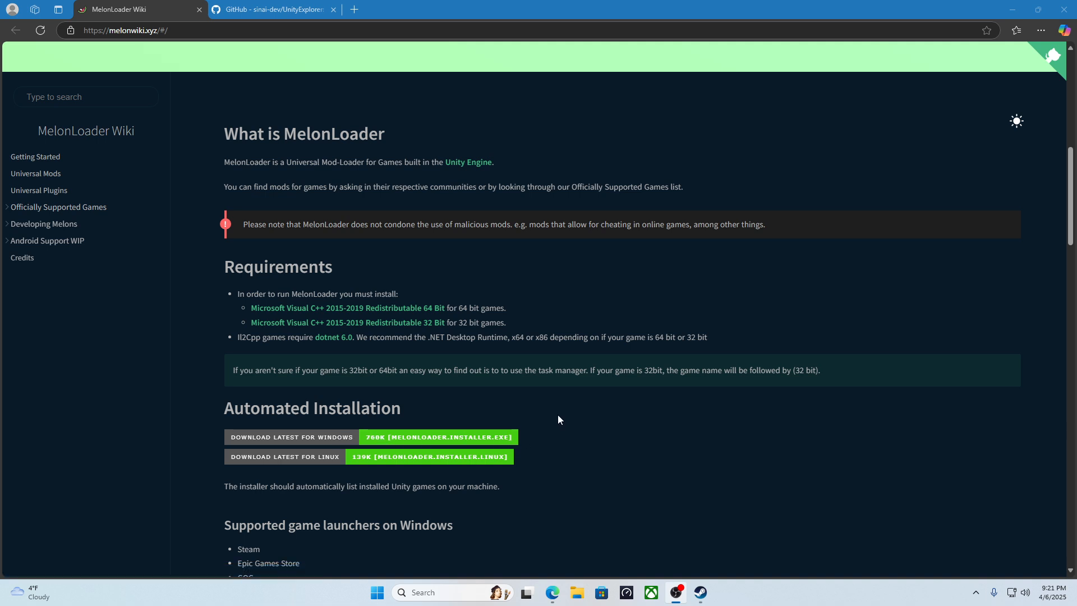
Switch to the GitHub UnityExplorer repository and bring its Releases sidebar into view
{"action": "left_click", "coordinate": [273, 9]}
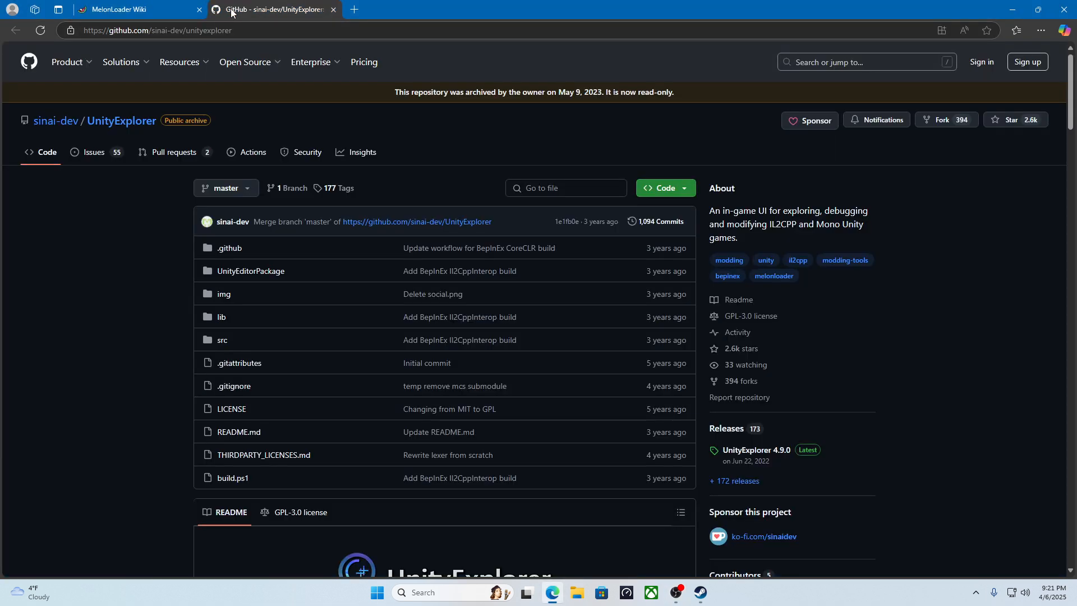
{"action": "mouse_move", "coordinate": [131, 36]}
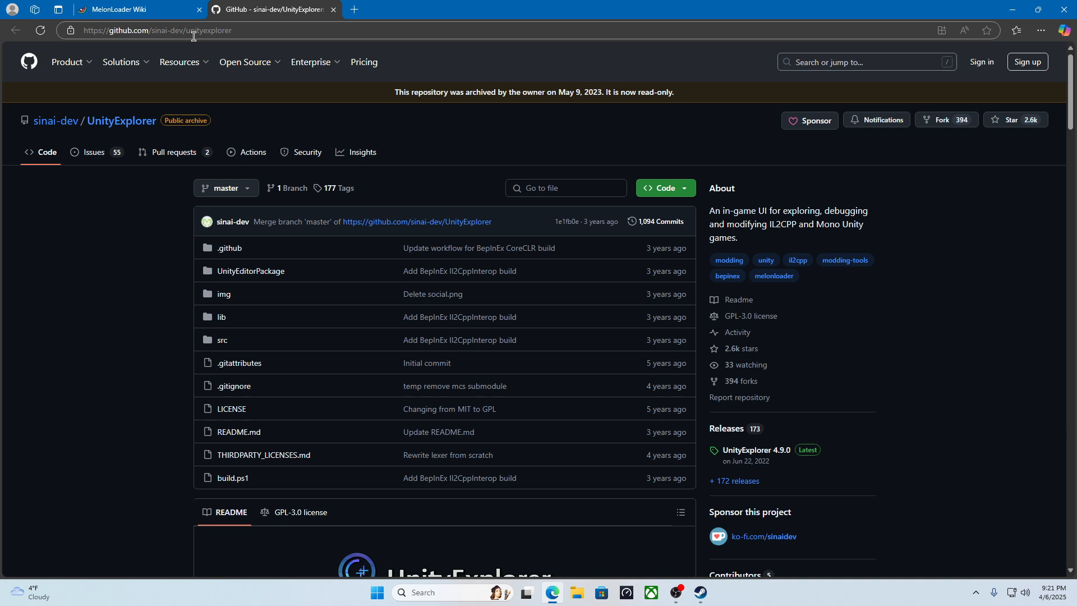
{"action": "mouse_move", "coordinate": [238, 432]}
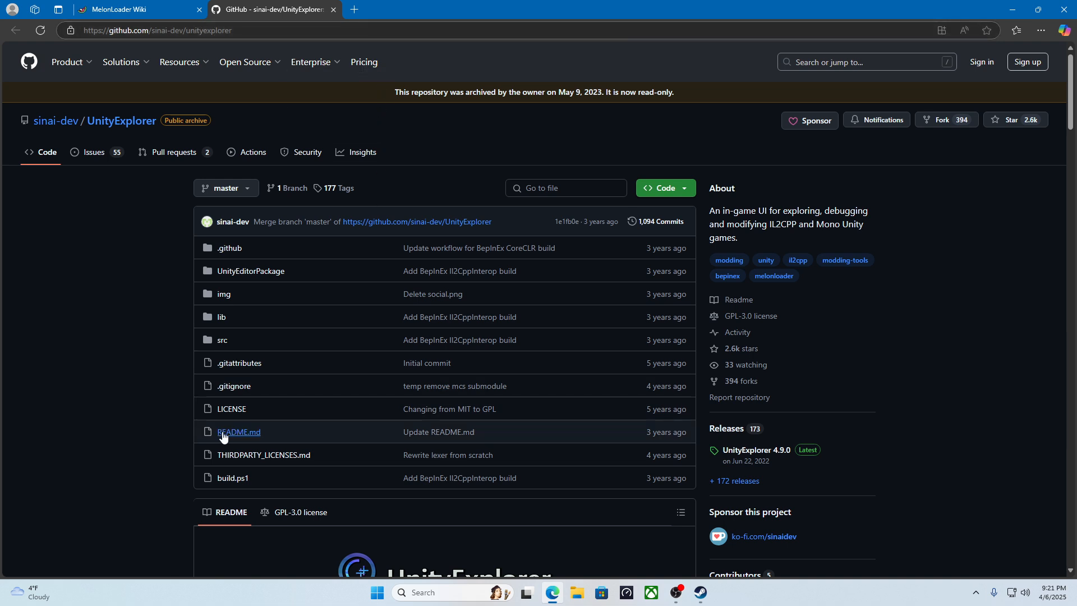
{"action": "mouse_move", "coordinate": [789, 427]}
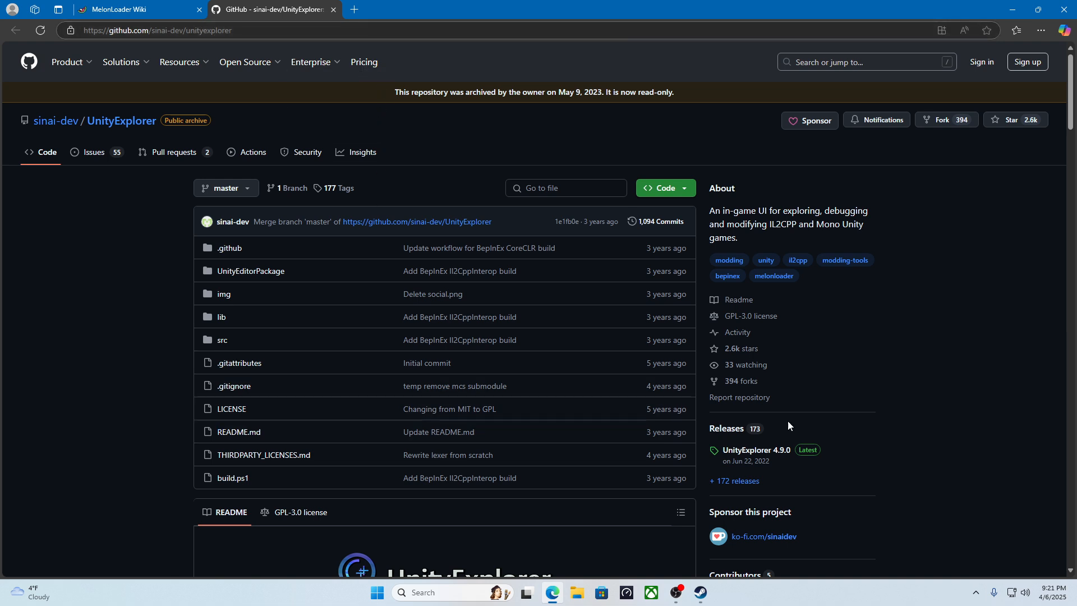
{"action": "scroll", "scroll_direction": "down", "scroll_amount": 3}
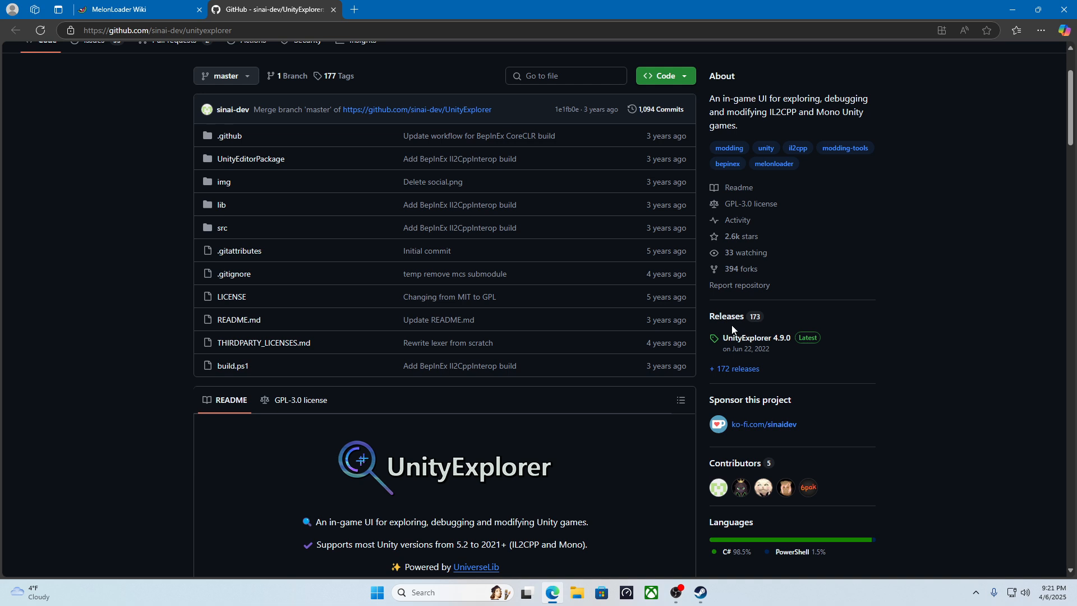
{"action": "mouse_move", "coordinate": [755, 338]}
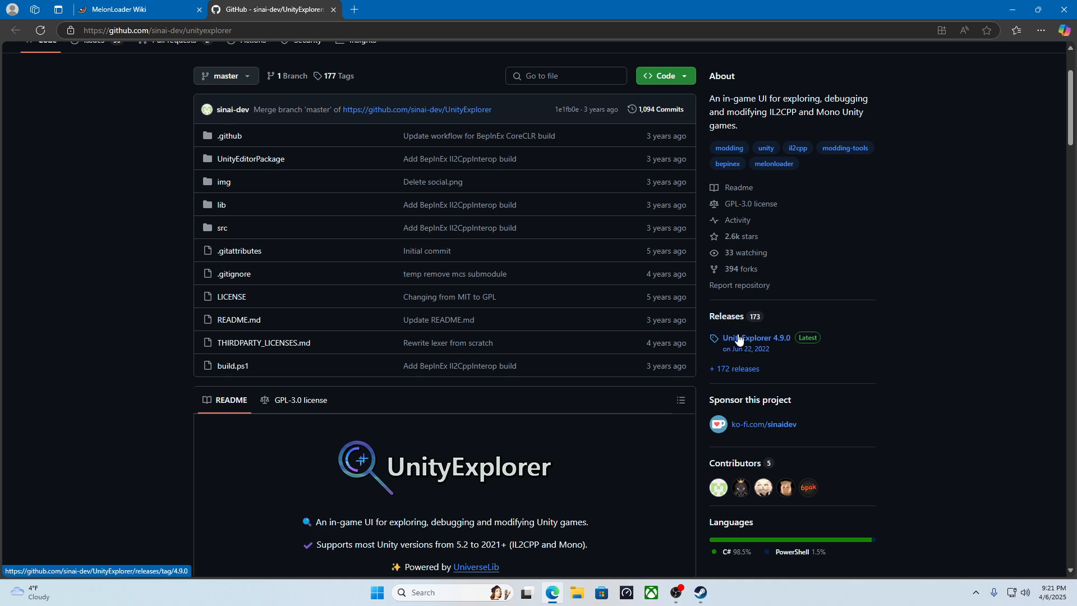
{"action": "mouse_move", "coordinate": [769, 345]}
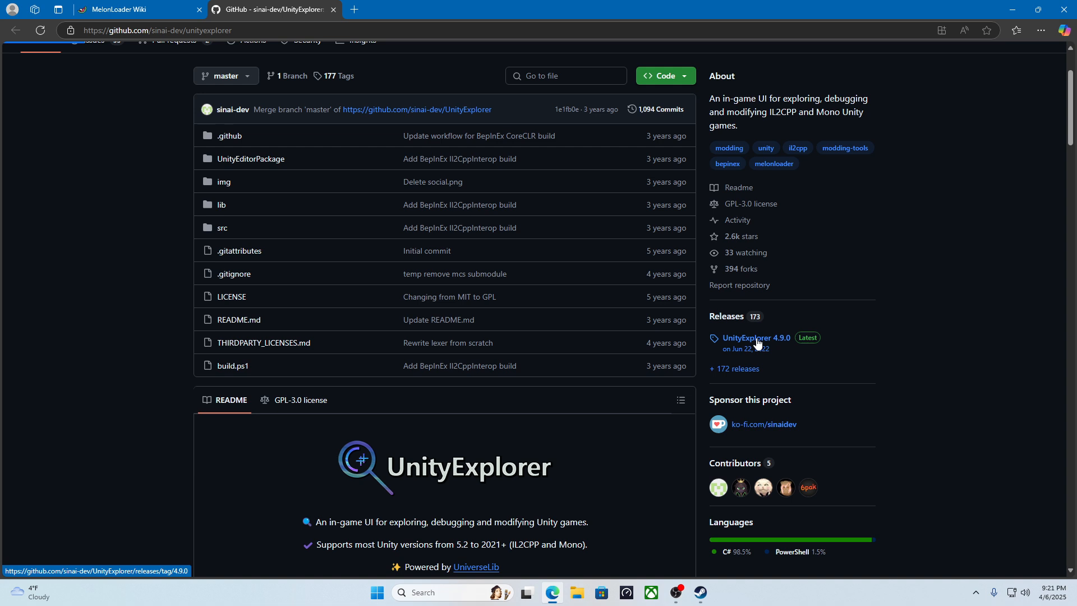
Open the UnityExplorer 4.9.0 release and view its downloadable Assets list
{"action": "left_click", "coordinate": [755, 338]}
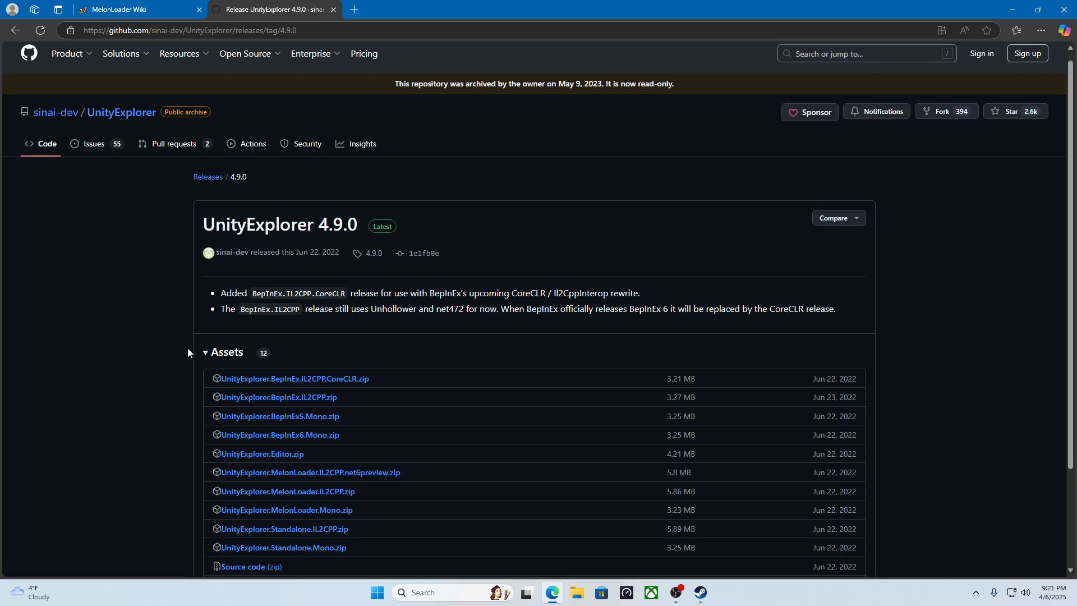
{"action": "scroll", "scroll_direction": "down", "scroll_amount": 3}
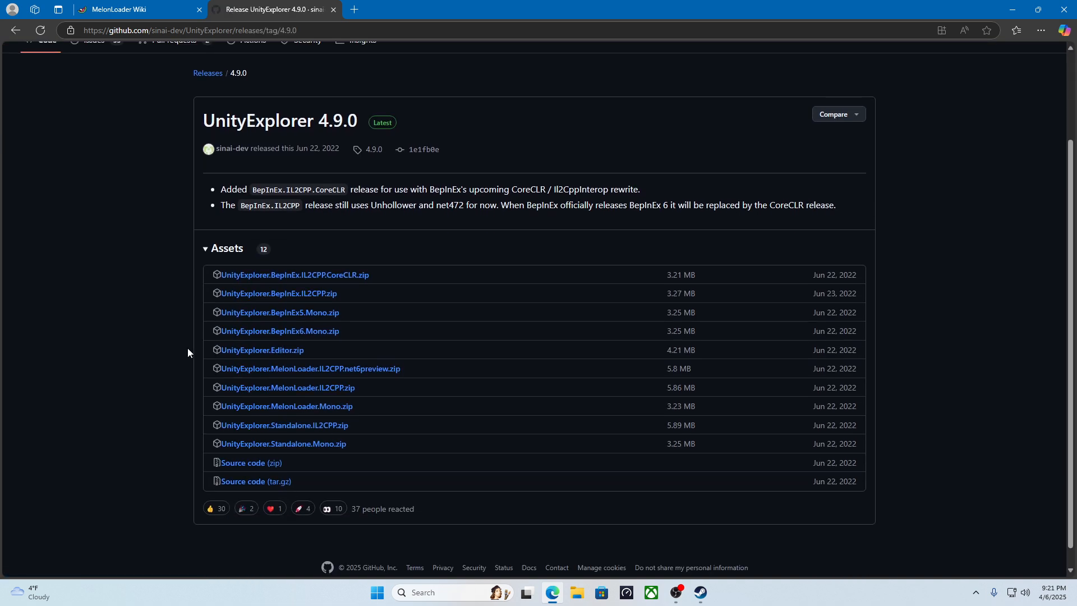
{"action": "scroll", "scroll_direction": "up", "scroll_amount": 3}
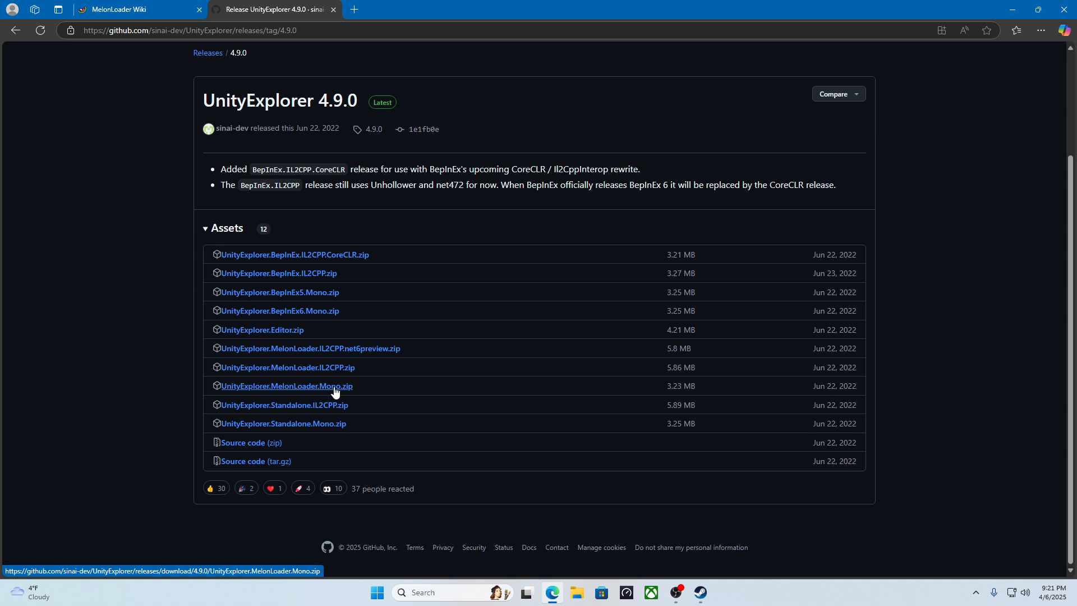
{"action": "mouse_move", "coordinate": [286, 392]}
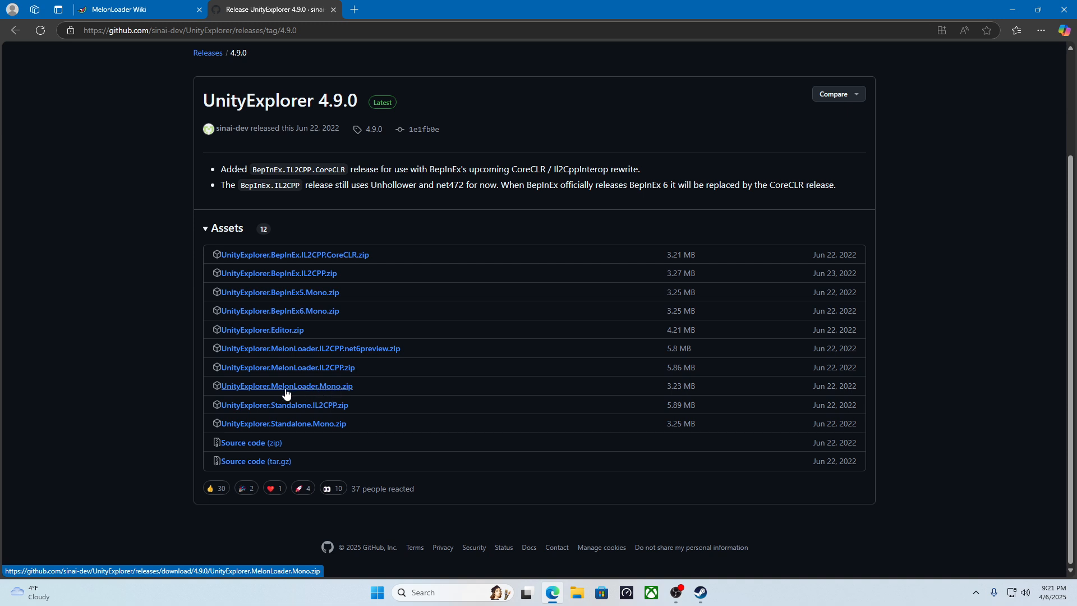
{"action": "mouse_move", "coordinate": [295, 45]}
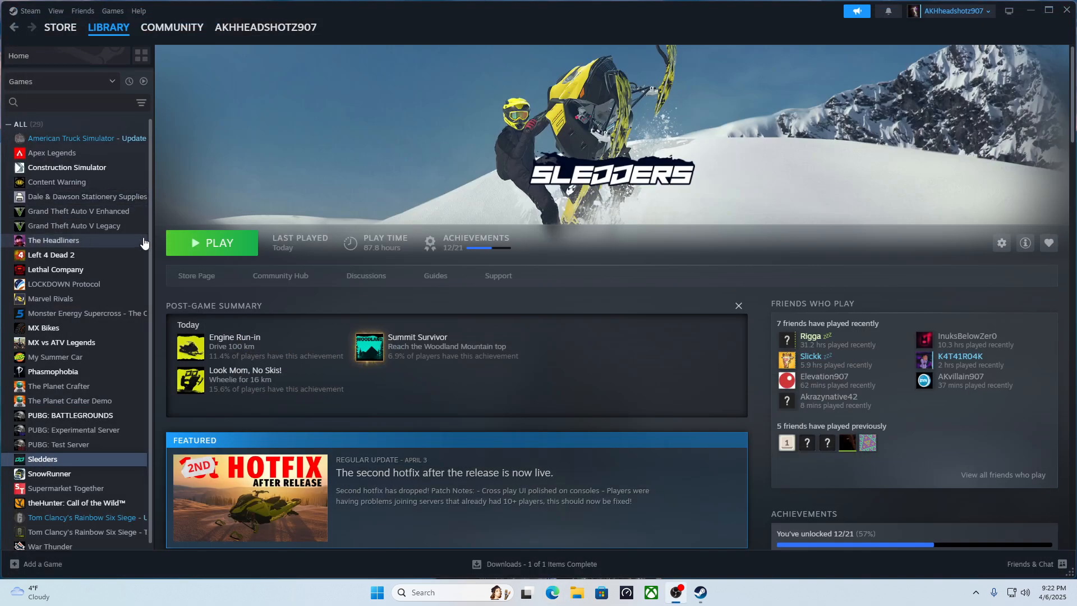
{"action": "mouse_move", "coordinate": [51, 458]}
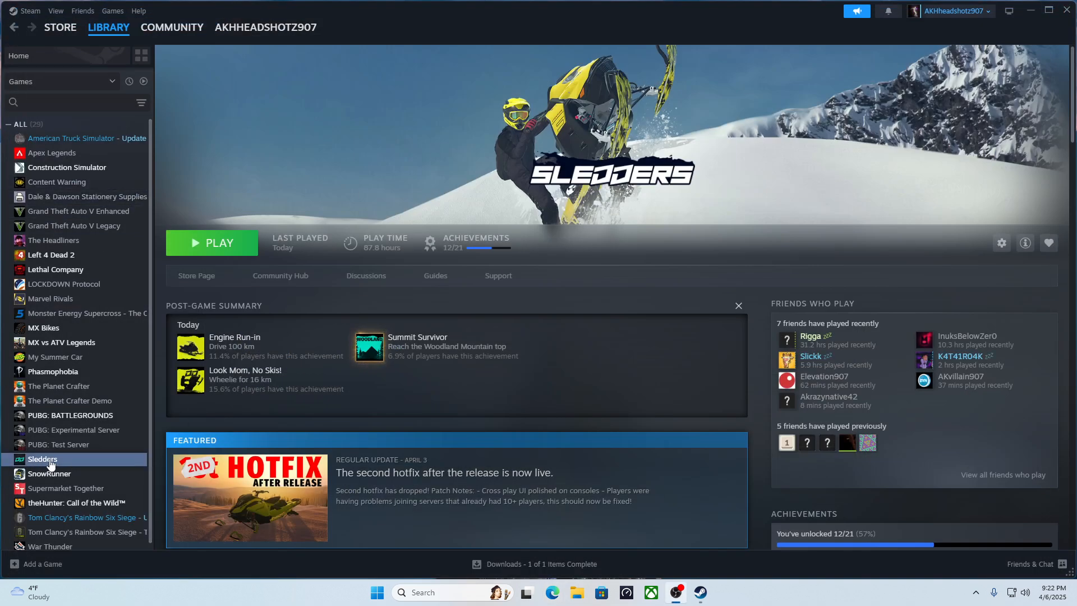
{"action": "mouse_move", "coordinate": [1000, 242]}
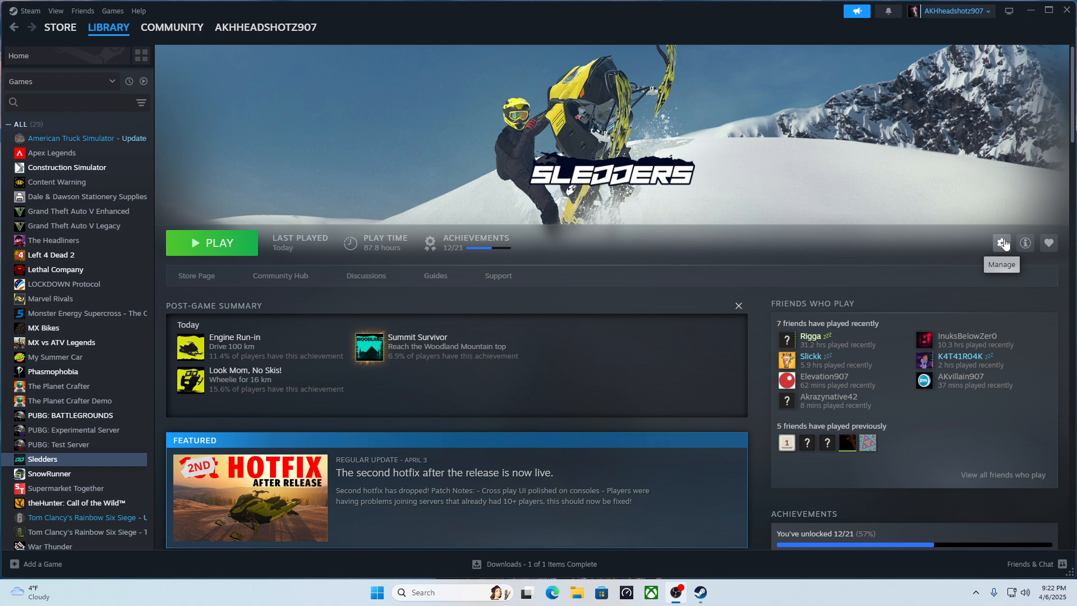
Open the Manage options for Sledders to browse its local game files
{"action": "left_click", "coordinate": [1002, 242]}
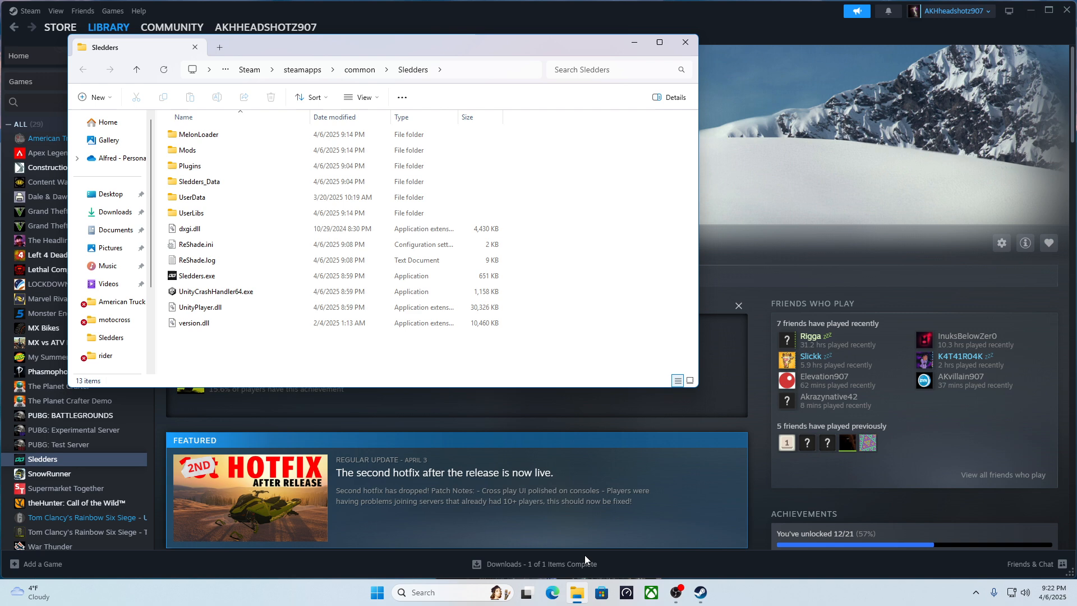
{"action": "mouse_move", "coordinate": [578, 592]}
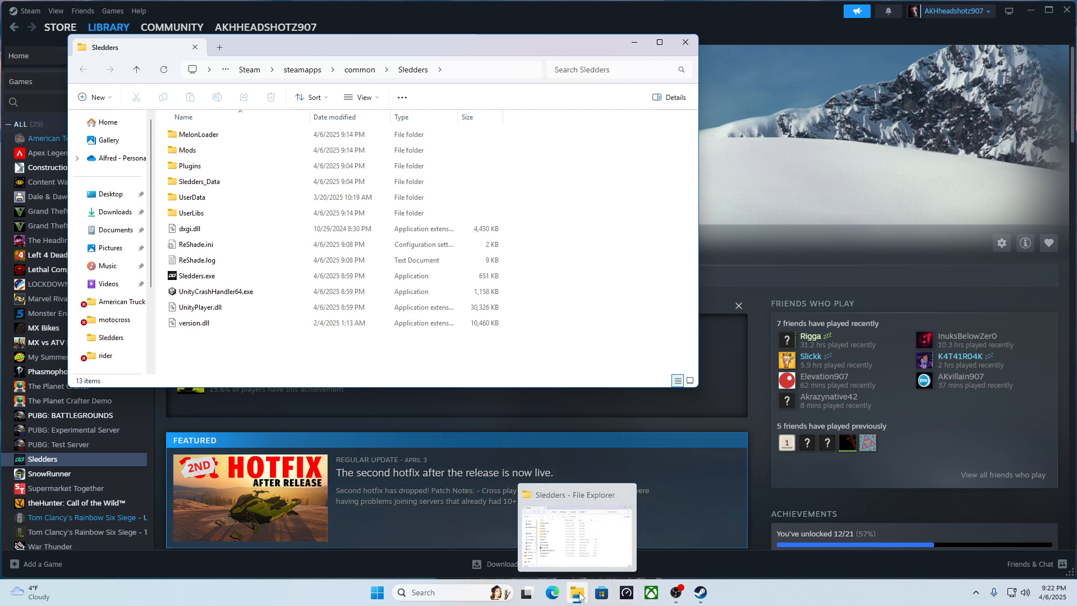
Open UnityExplorer.MelonLoader.Mono.zip from Downloads to view its Mods and UserLibs folders, then close it
{"action": "right_click", "coordinate": [577, 592]}
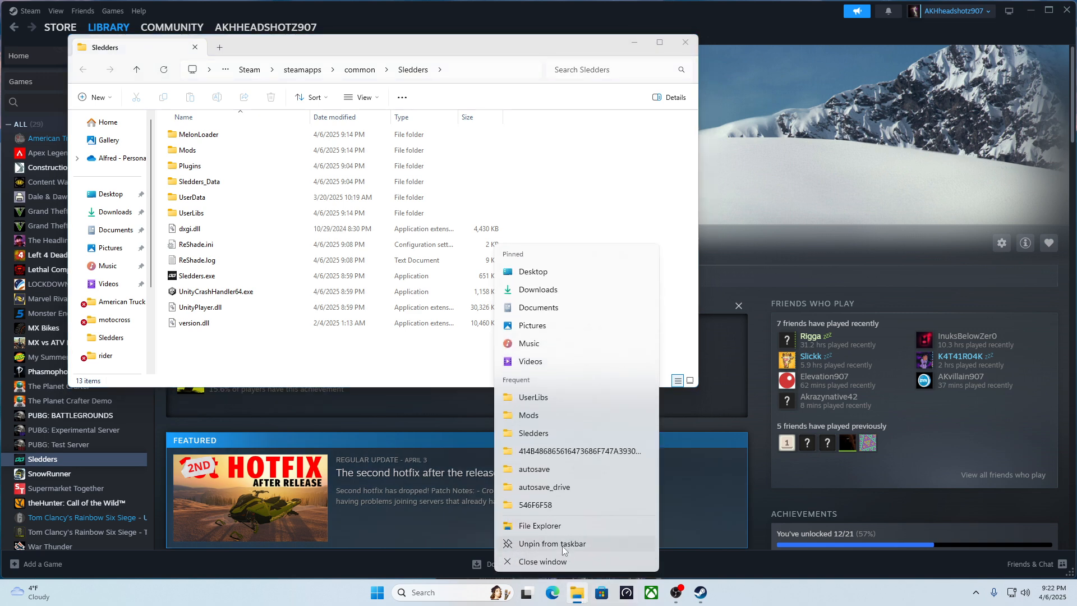
{"action": "left_click", "coordinate": [539, 525]}
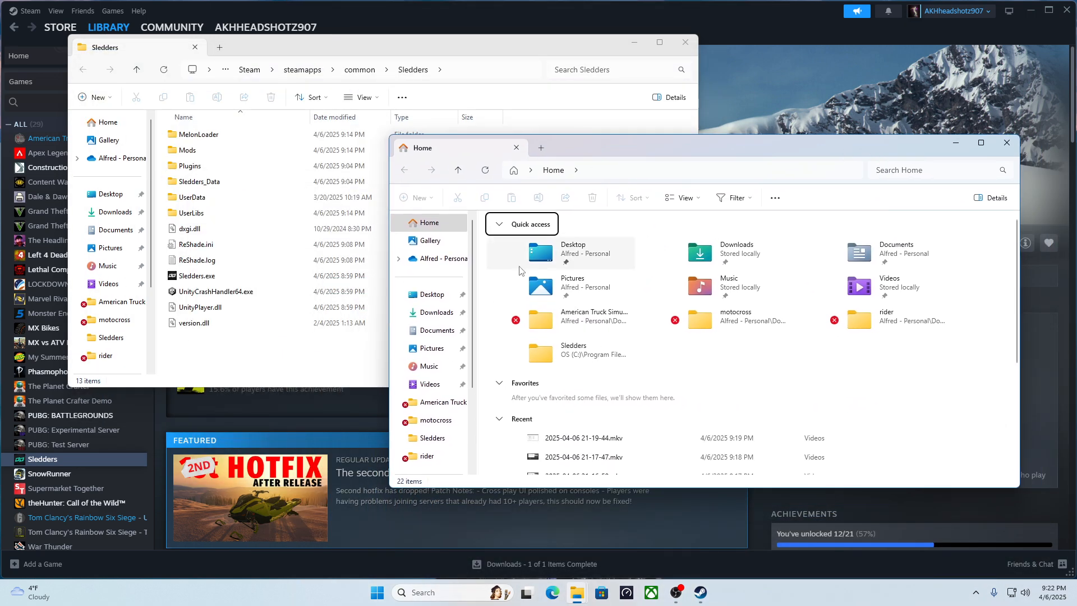
{"action": "left_click", "coordinate": [438, 312]}
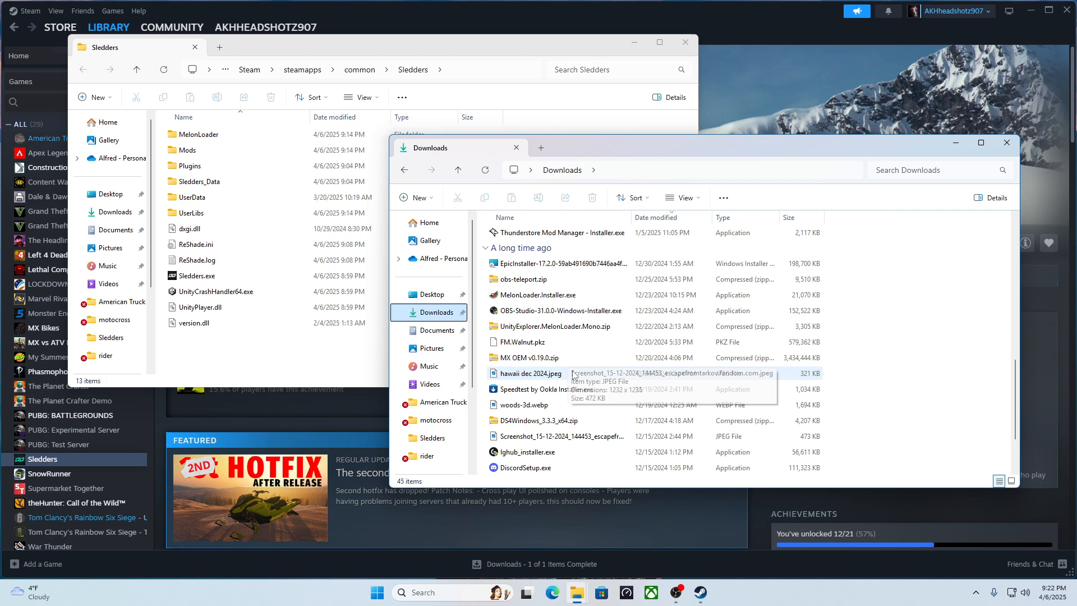
{"action": "scroll", "scroll_direction": "up", "scroll_amount": 3}
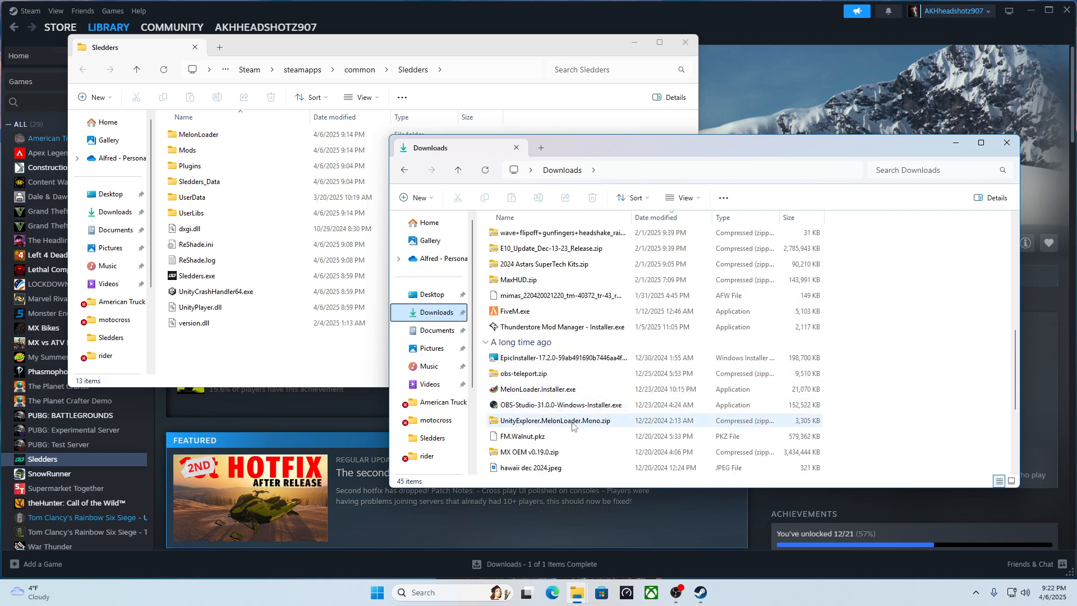
{"action": "mouse_move", "coordinate": [557, 421]}
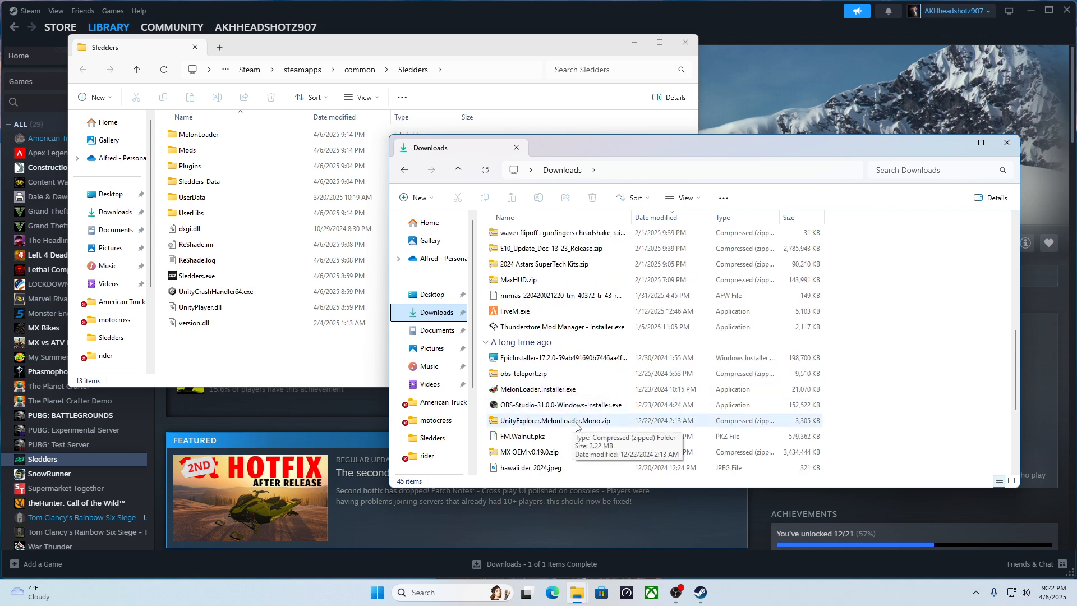
{"action": "double_click", "coordinate": [551, 421]}
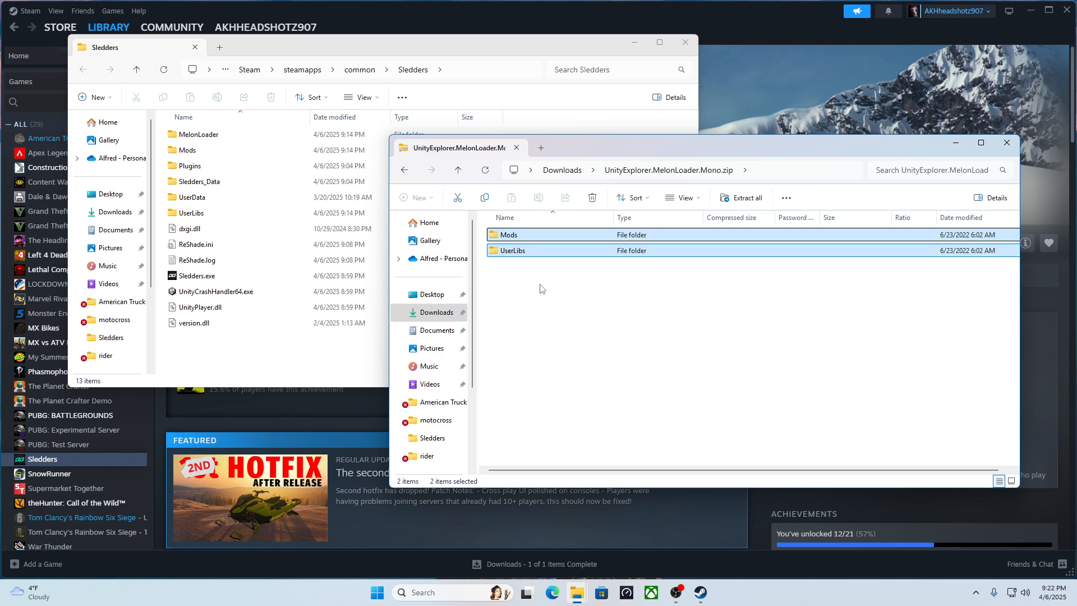
{"action": "mouse_move", "coordinate": [1008, 144]}
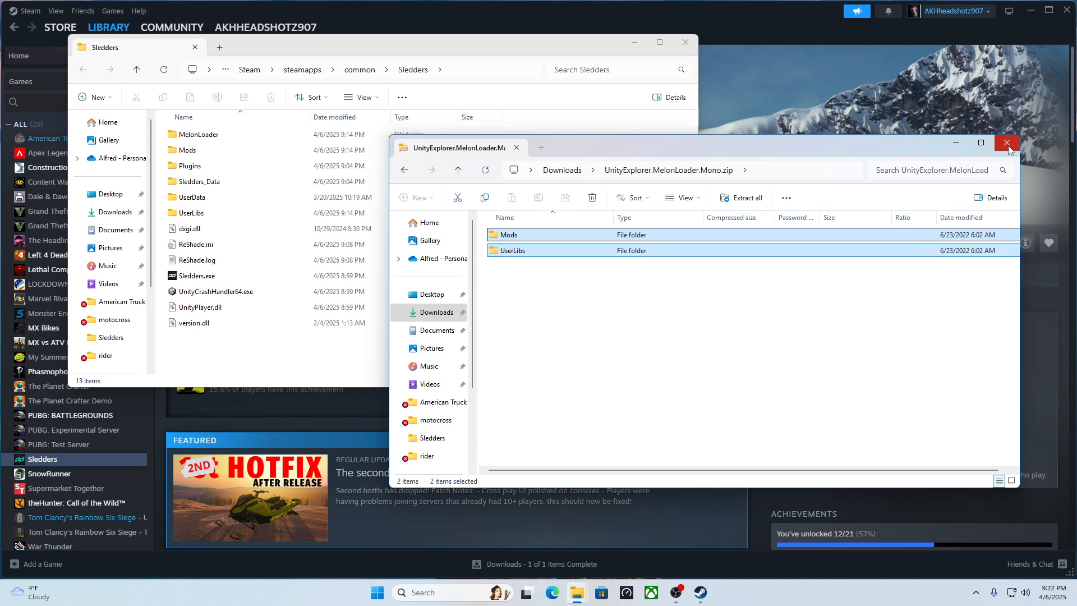
{"action": "left_click", "coordinate": [1007, 148]}
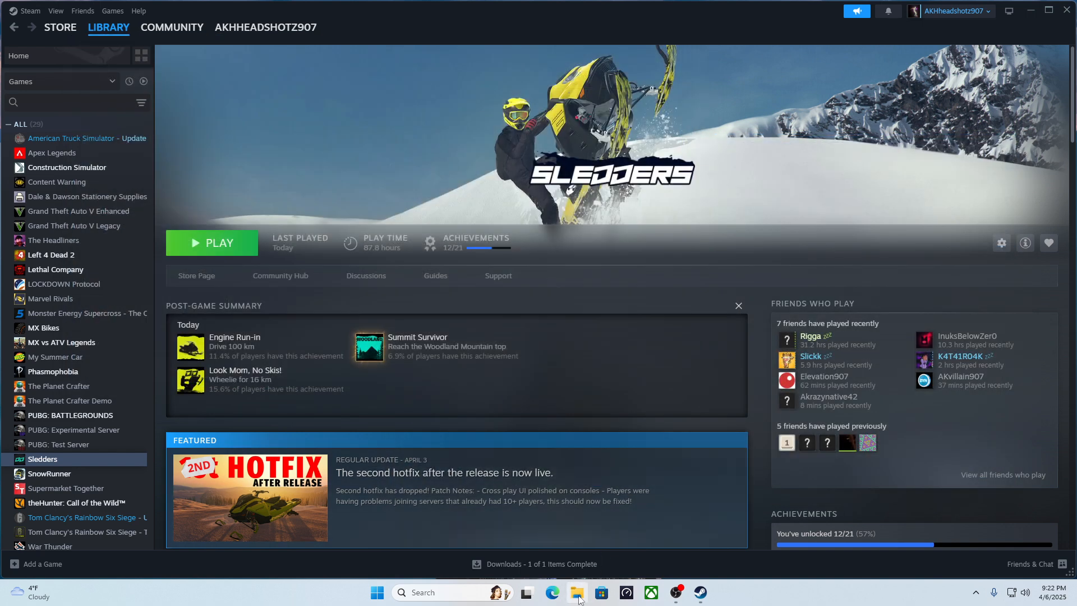
Launch MelonLoader.Installer.exe from the Downloads folder
{"action": "left_click", "coordinate": [575, 593]}
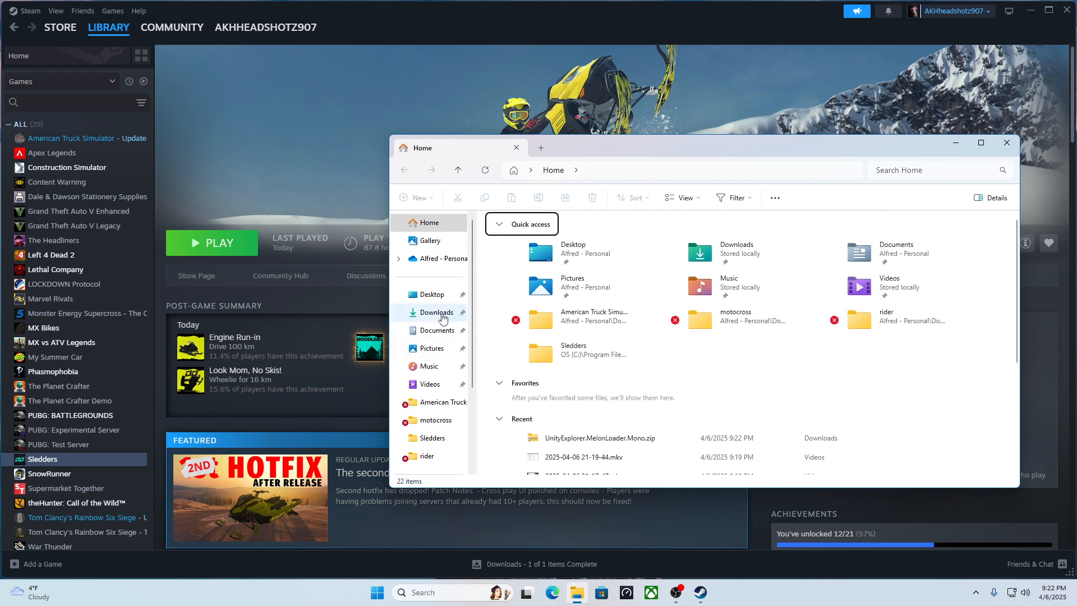
{"action": "left_click", "coordinate": [436, 311]}
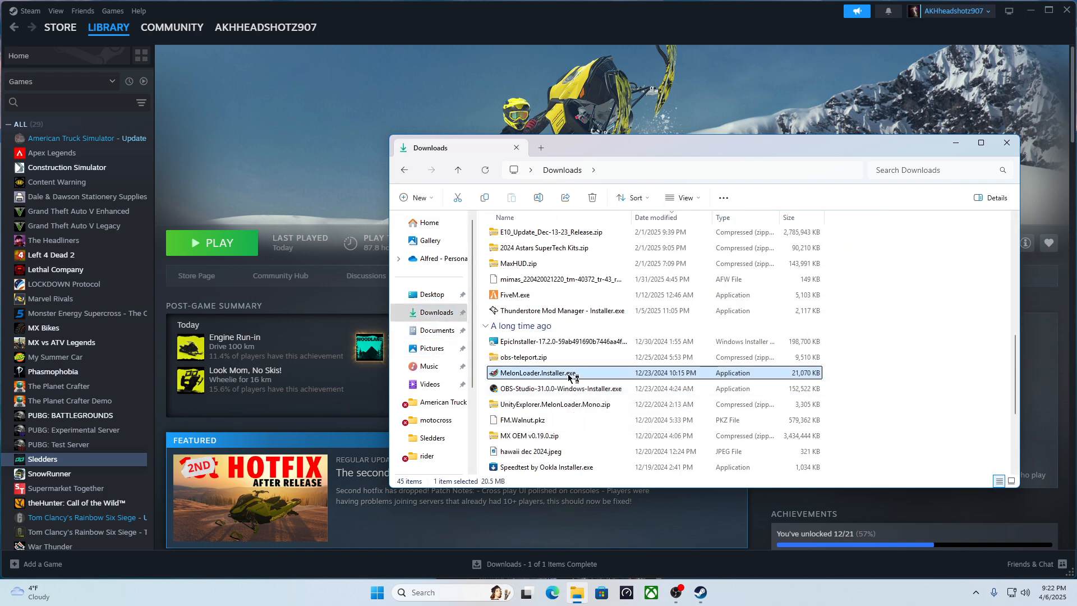
{"action": "double_click", "coordinate": [534, 372]}
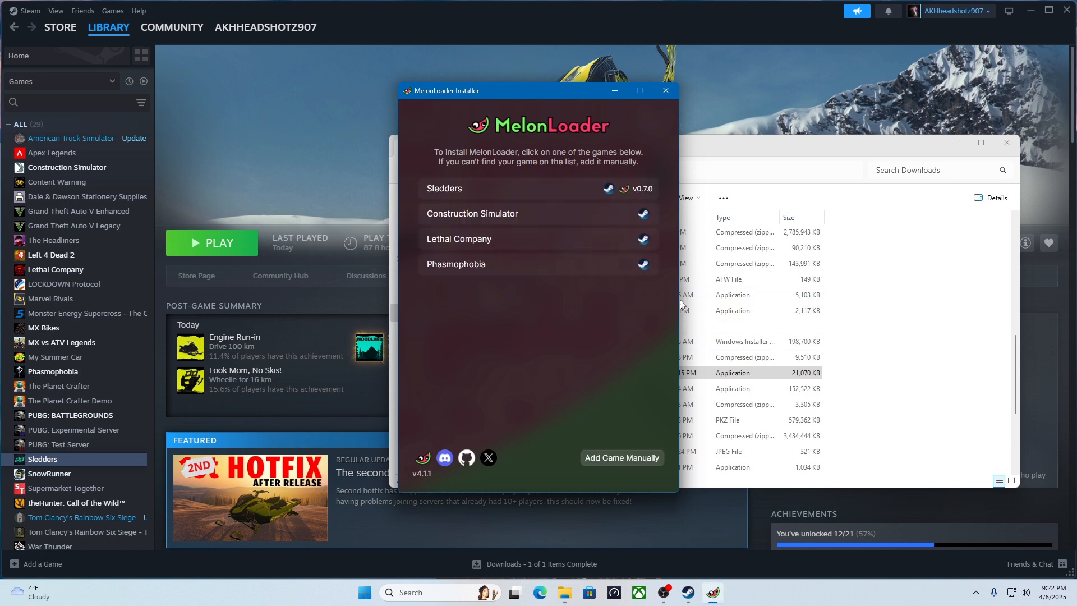
Select Sledders in the installer to show its Installed v0.7.0 details page
{"action": "left_click", "coordinate": [444, 188]}
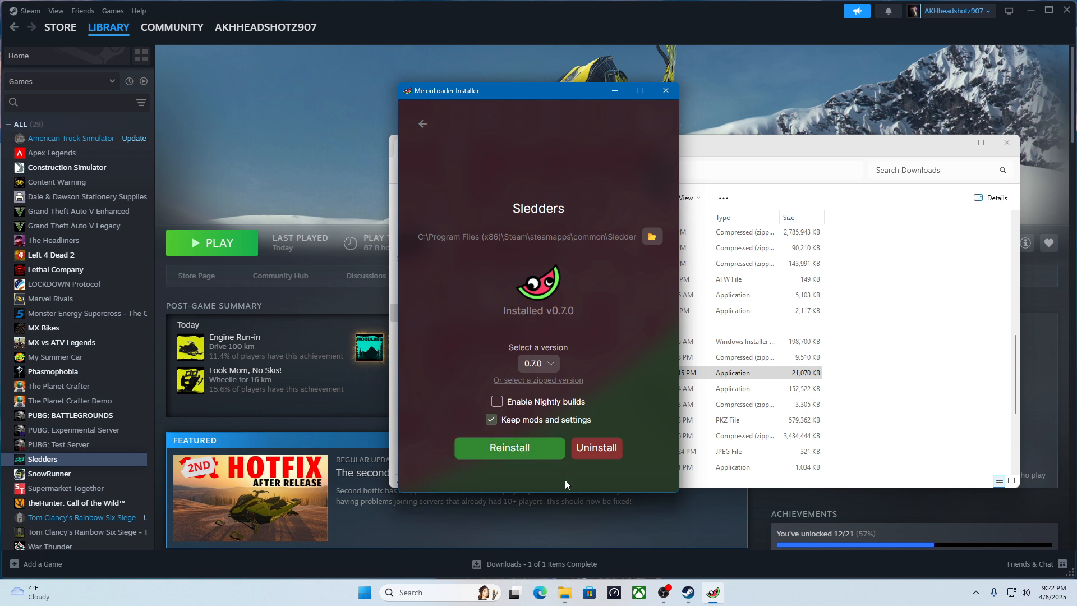
{"action": "mouse_move", "coordinate": [666, 90]}
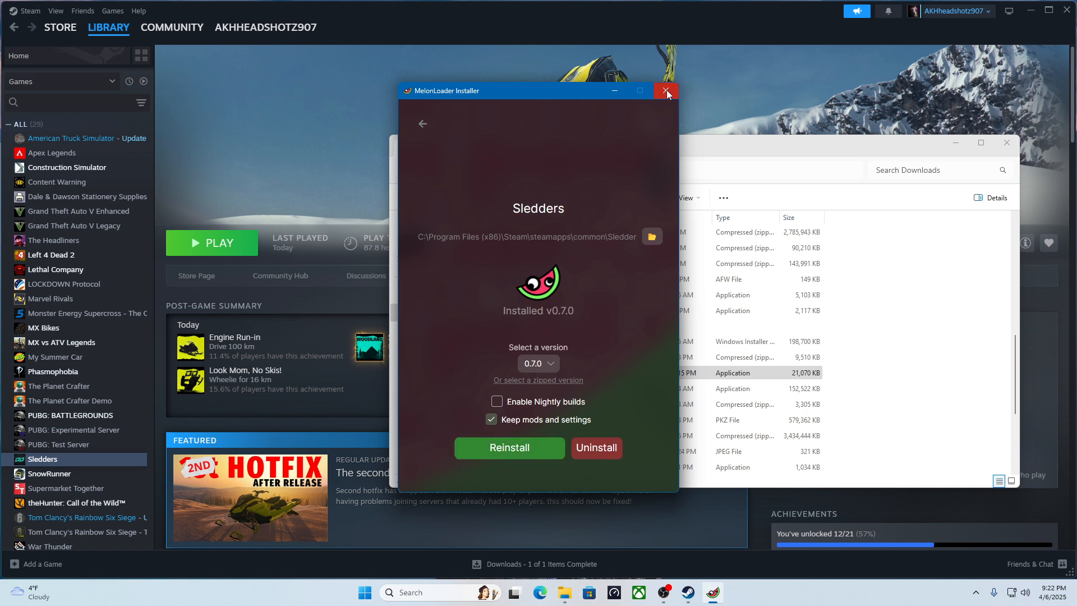
{"action": "mouse_move", "coordinate": [665, 91]}
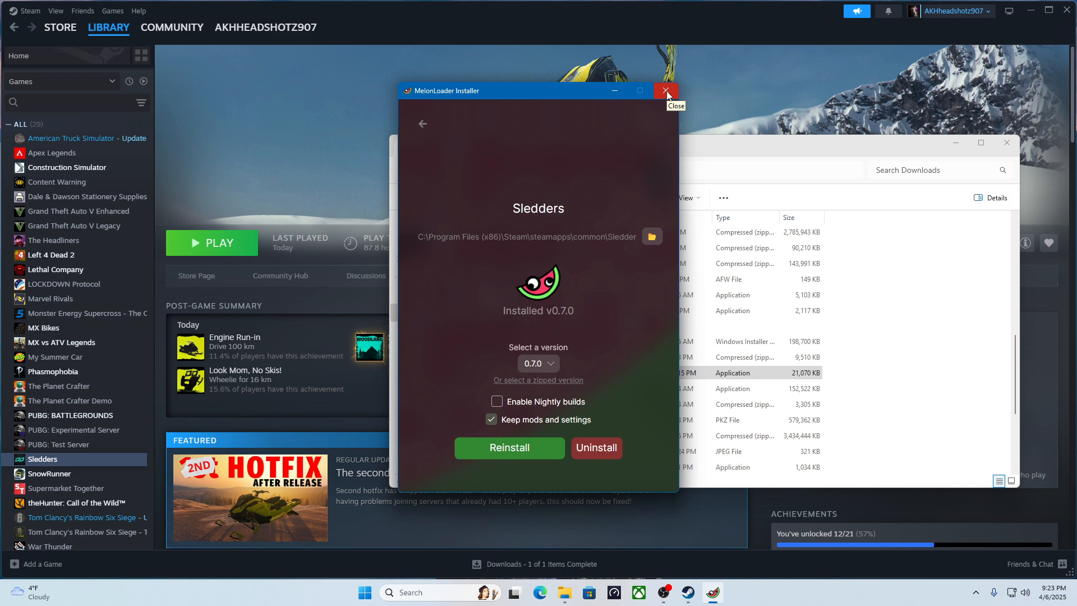